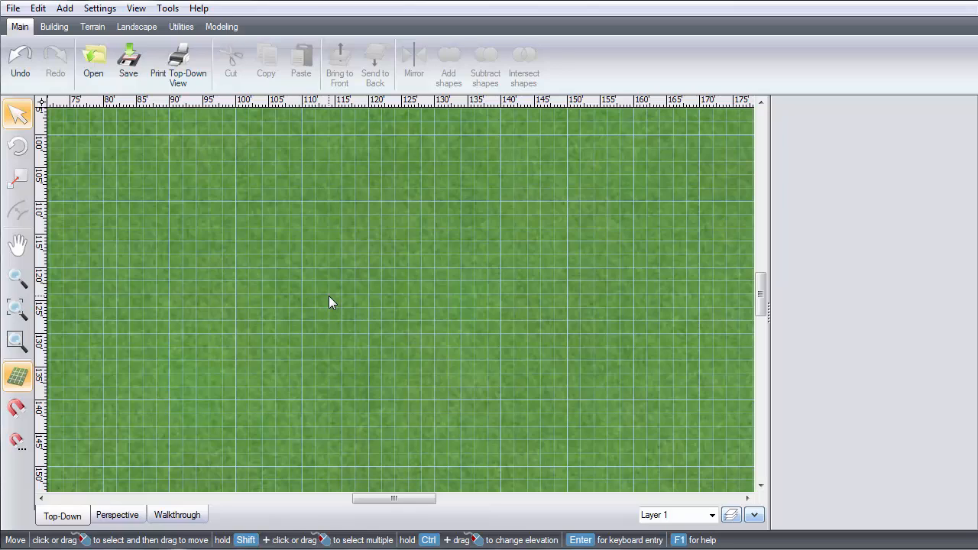
{"action": "mouse_move", "coordinate": [275, 258]}
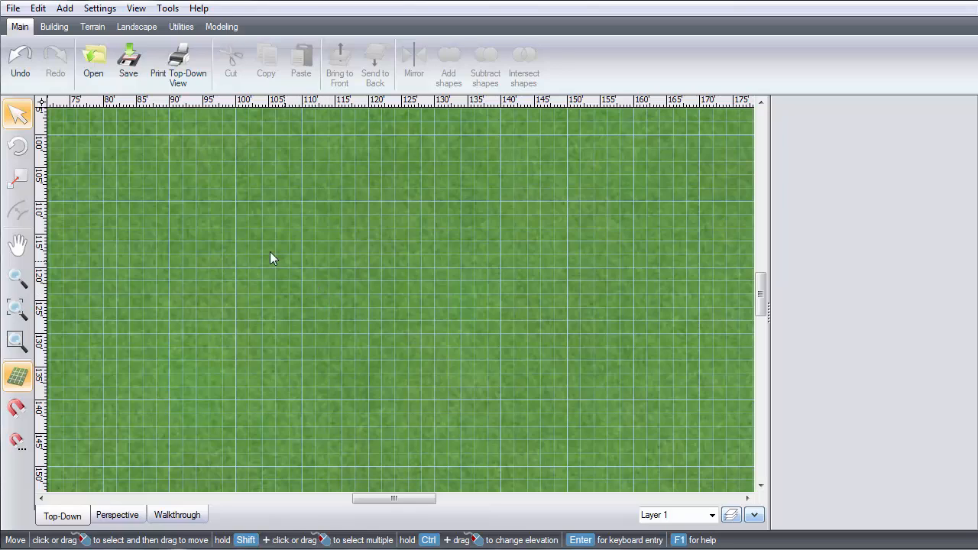
Switch to the Building features and start the Retaining Wall tool
{"action": "left_click", "coordinate": [55, 26]}
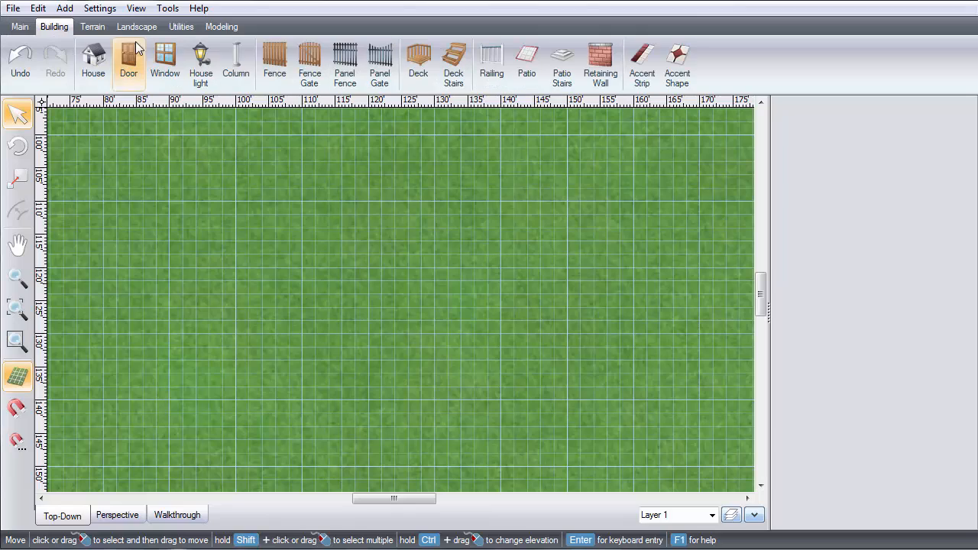
{"action": "left_click", "coordinate": [601, 63]}
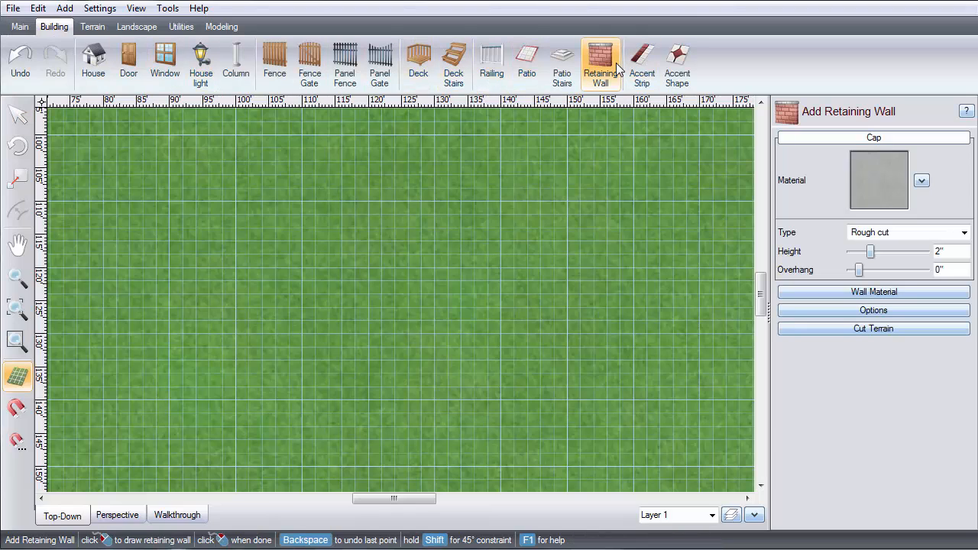
Choose the dark Concrete11 texture from the Concrete library as the cap material
{"action": "left_click", "coordinate": [232, 260]}
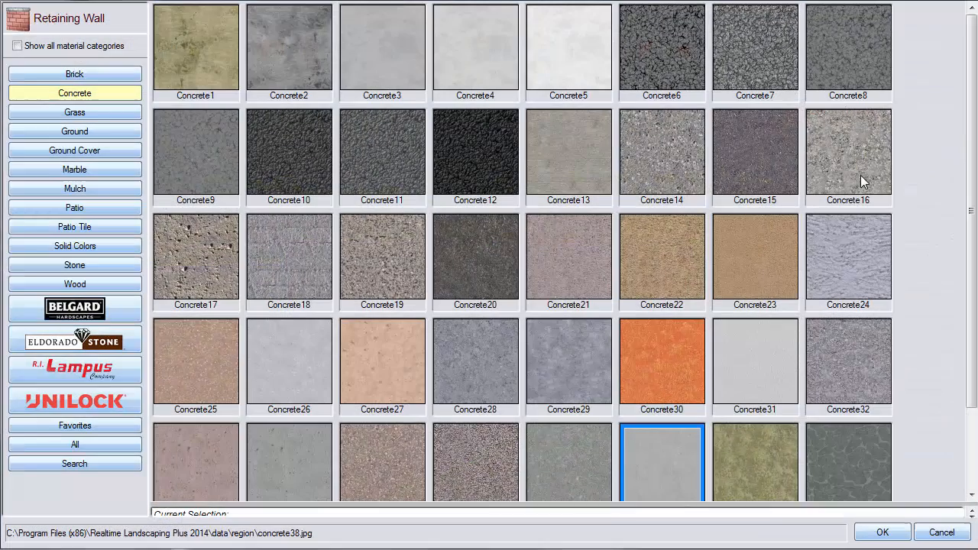
{"action": "mouse_move", "coordinate": [495, 178]}
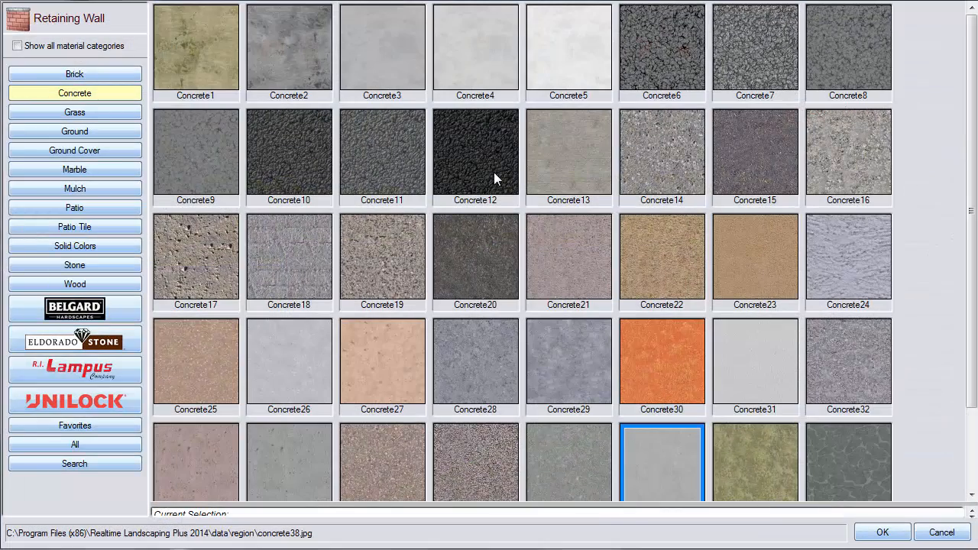
{"action": "left_click", "coordinate": [382, 153]}
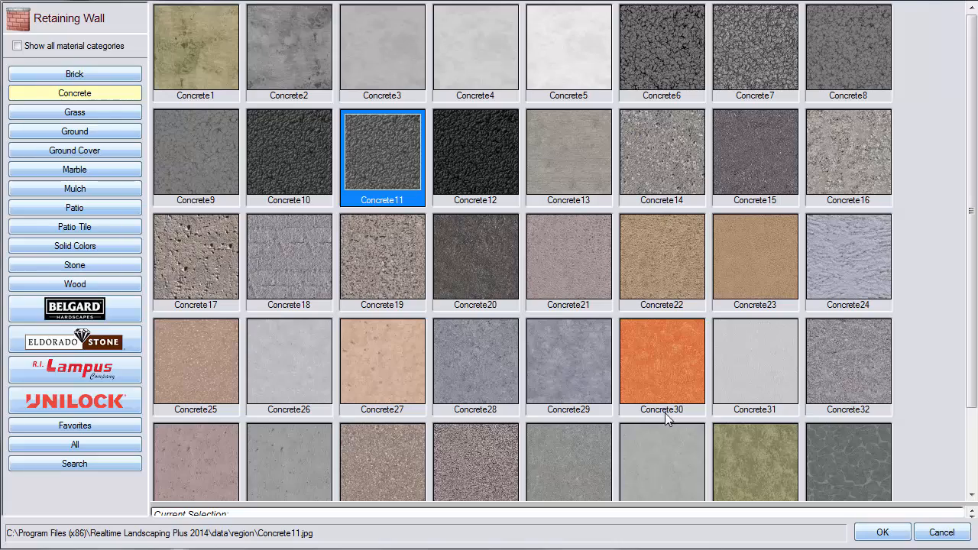
{"action": "mouse_move", "coordinate": [883, 532]}
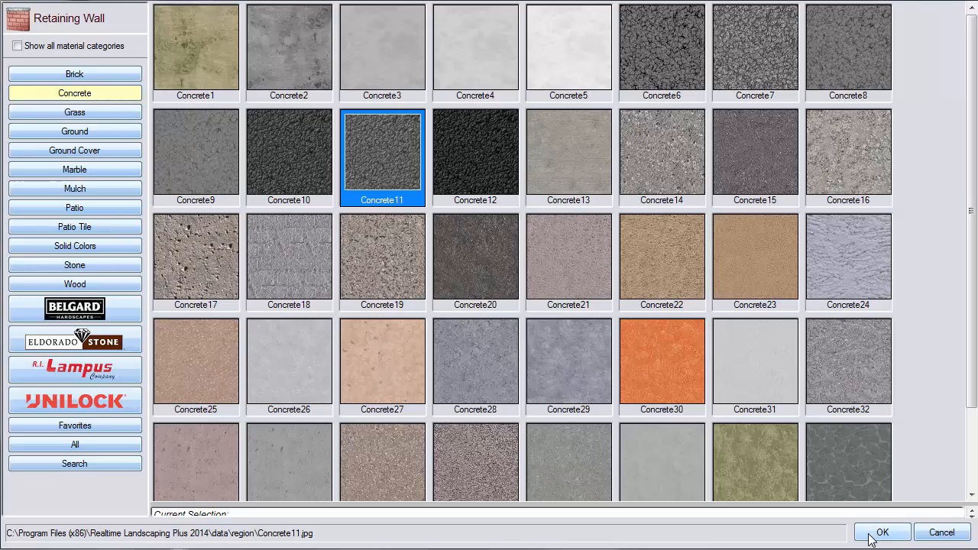
{"action": "left_click", "coordinate": [882, 532]}
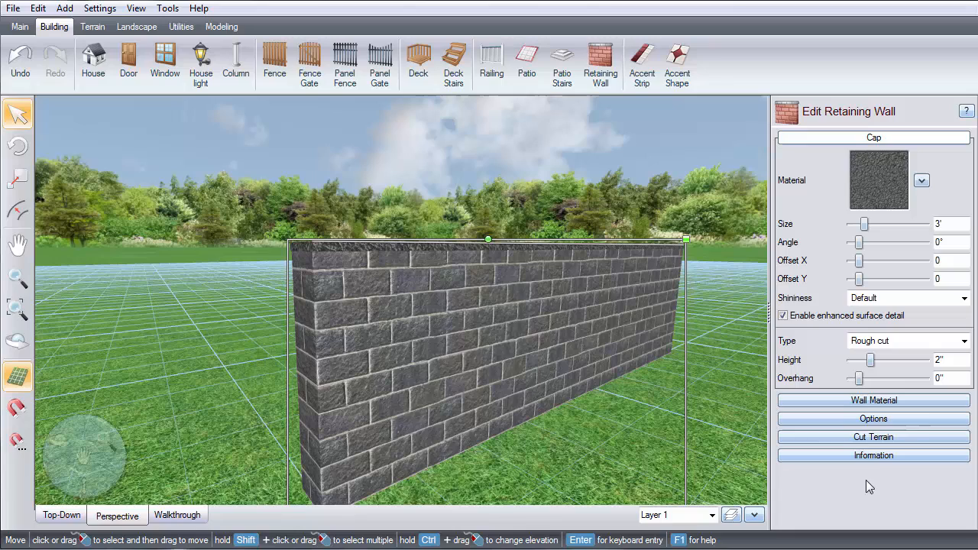
Set the cap type to Rough cut, 3.6 inches tall, with the overhang extended to 2 inches
{"action": "left_click", "coordinate": [963, 341]}
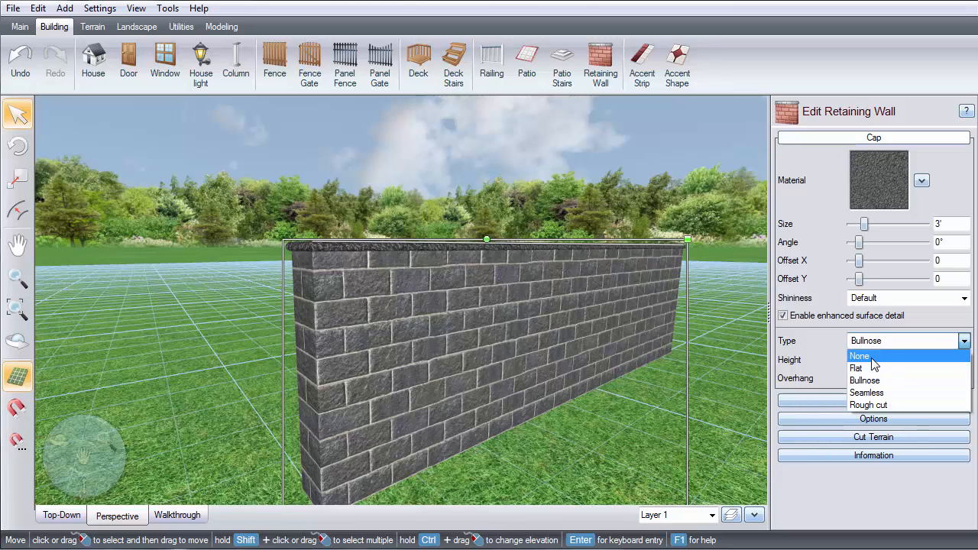
{"action": "left_click", "coordinate": [859, 355]}
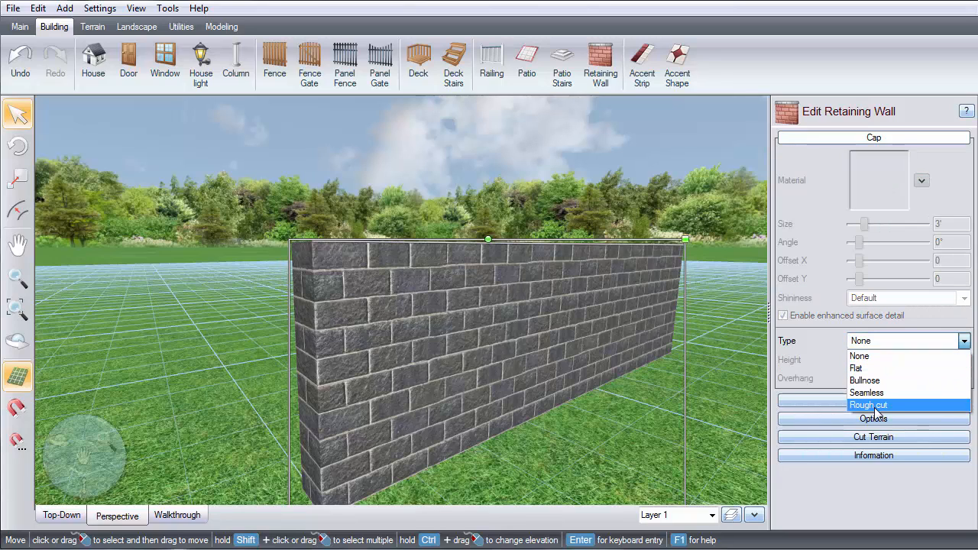
{"action": "left_click", "coordinate": [869, 404]}
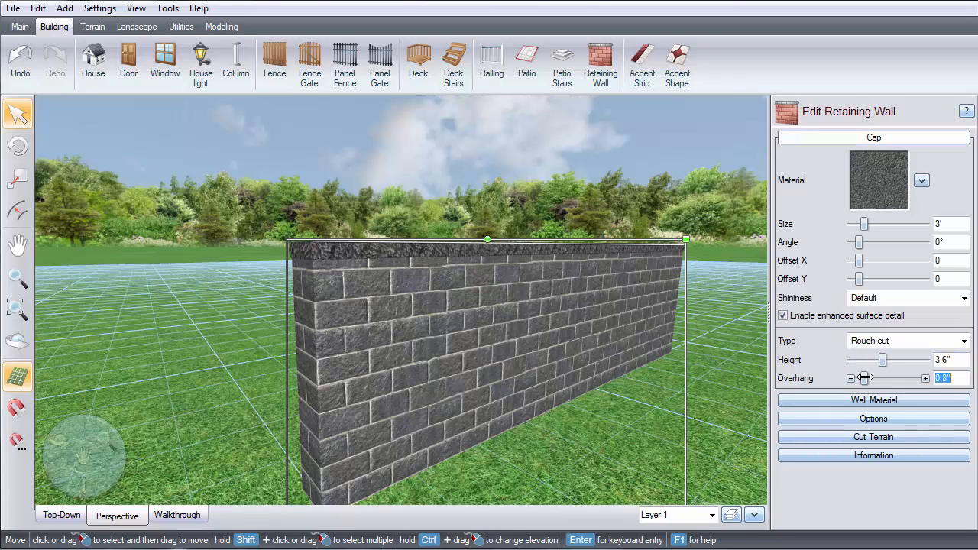
{"action": "left_click_drag", "start_coordinate": [865, 377], "coordinate": [874, 377]}
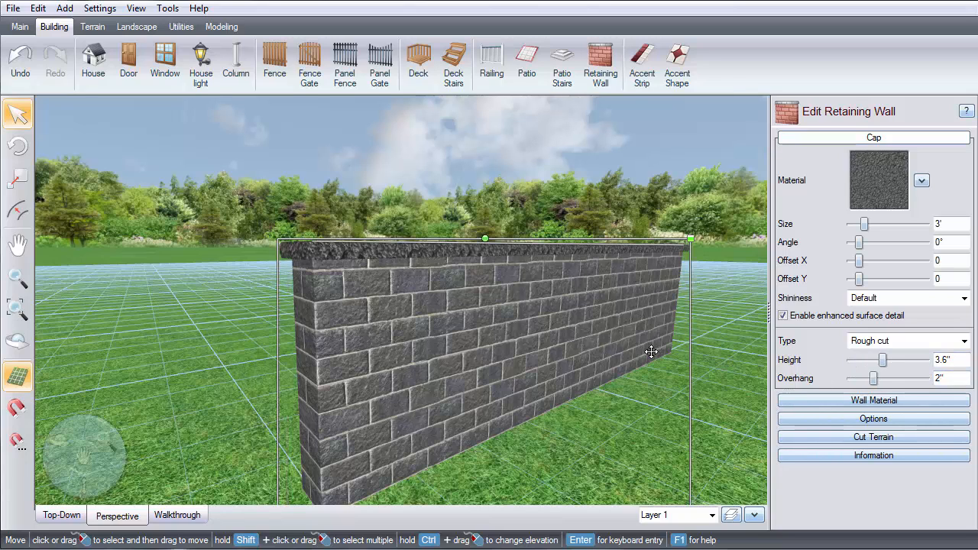
In Wall Material > Options, turn off Stepped so the top slopes smoothly between points
{"action": "left_click", "coordinate": [874, 401]}
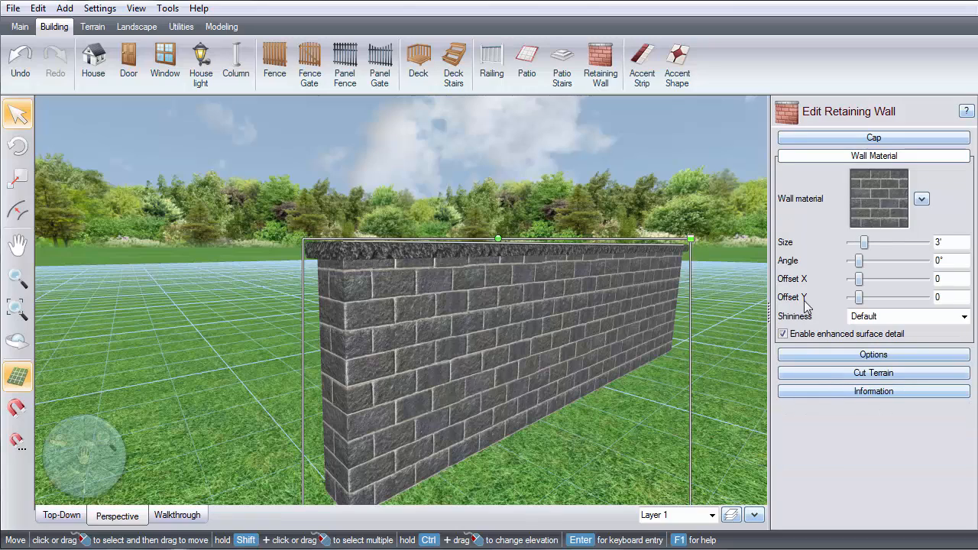
{"action": "mouse_move", "coordinate": [886, 193]}
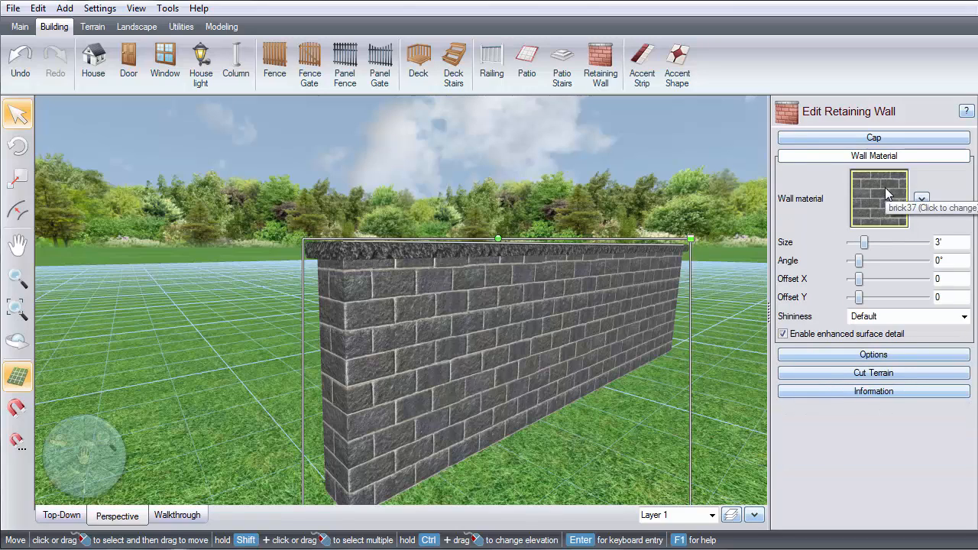
{"action": "mouse_move", "coordinate": [837, 297]}
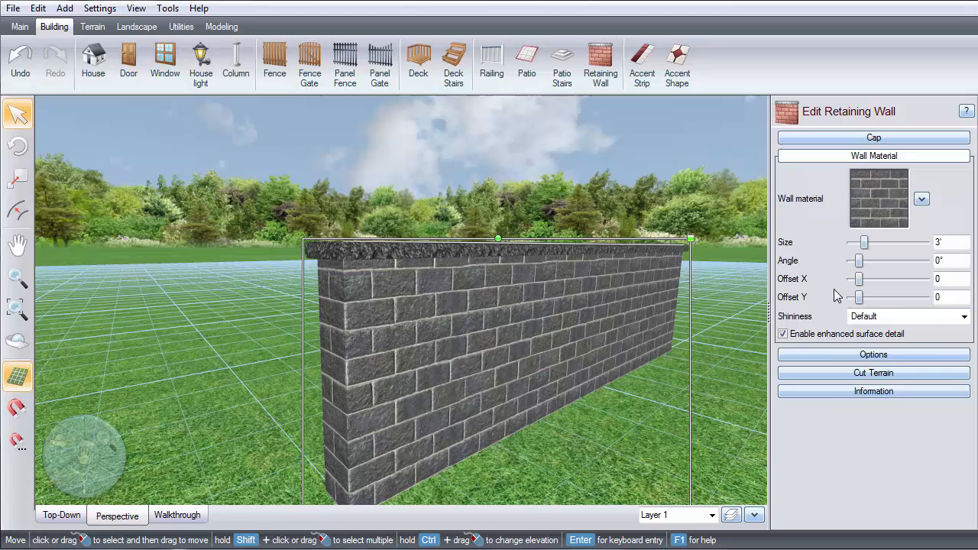
{"action": "left_click", "coordinate": [875, 355]}
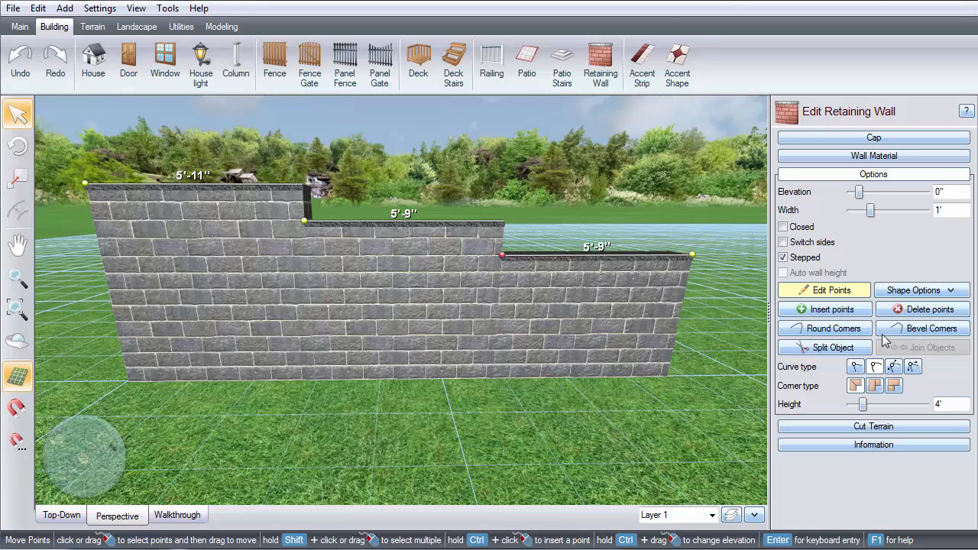
{"action": "left_click", "coordinate": [783, 257]}
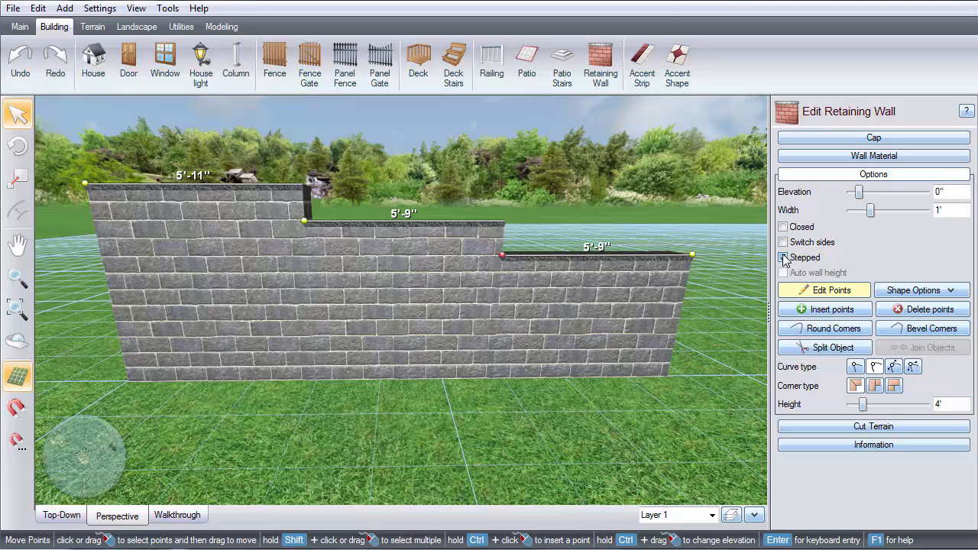
{"action": "left_click", "coordinate": [783, 257]}
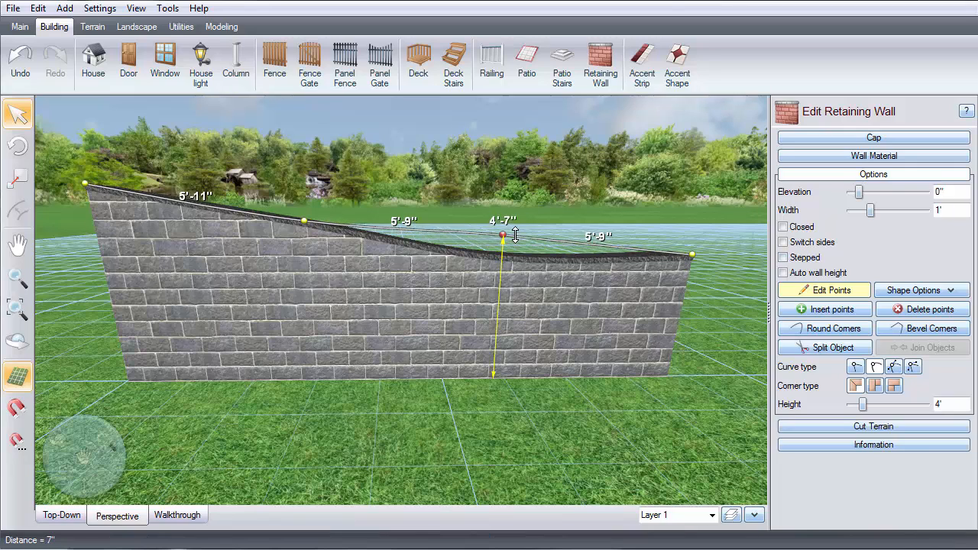
Drag the wall's top points into smooth curving waves and finish point editing
{"action": "left_click_drag", "start_coordinate": [501, 236], "coordinate": [505, 200]}
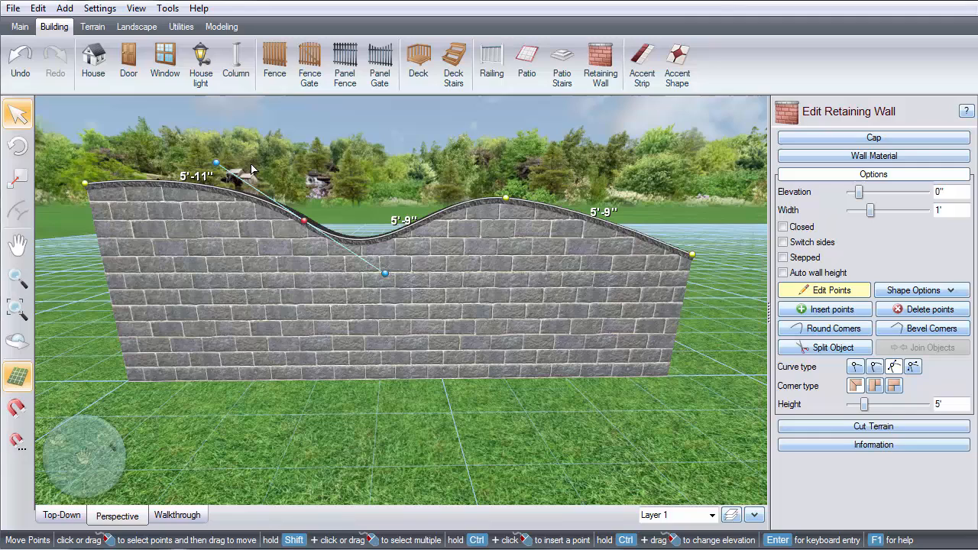
{"action": "left_click", "coordinate": [824, 291]}
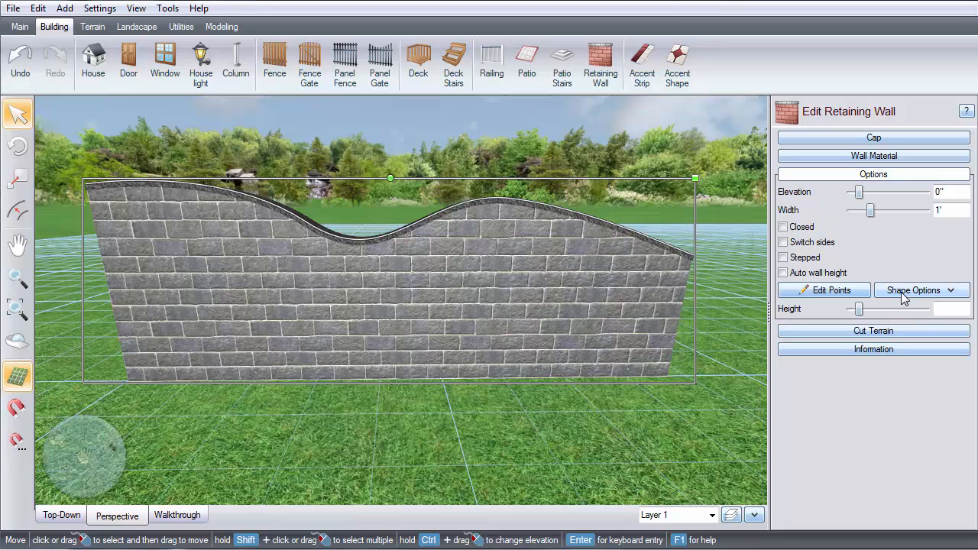
Load the Circle preset from the Shapes library to close the wall into a round fire-pit ring
{"action": "left_click", "coordinate": [922, 291]}
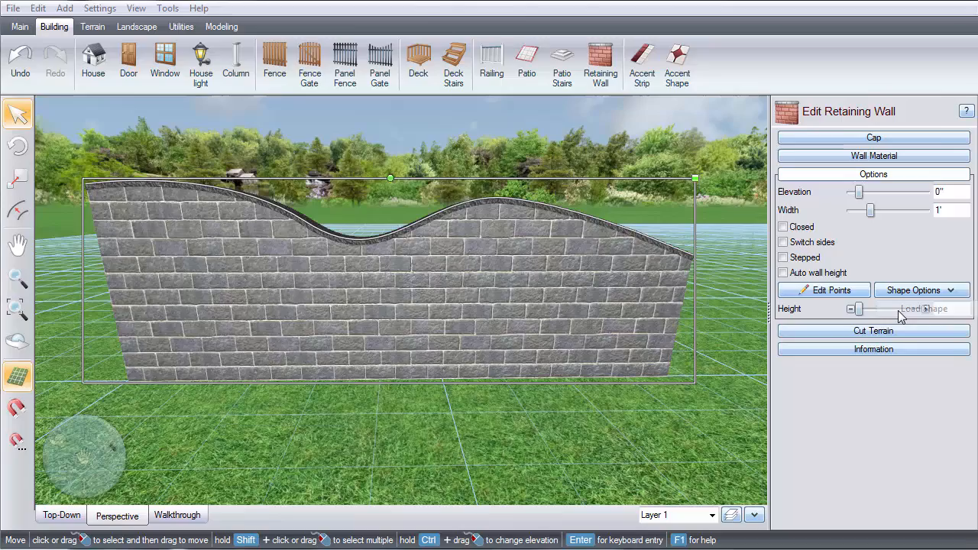
{"action": "left_click", "coordinate": [924, 309]}
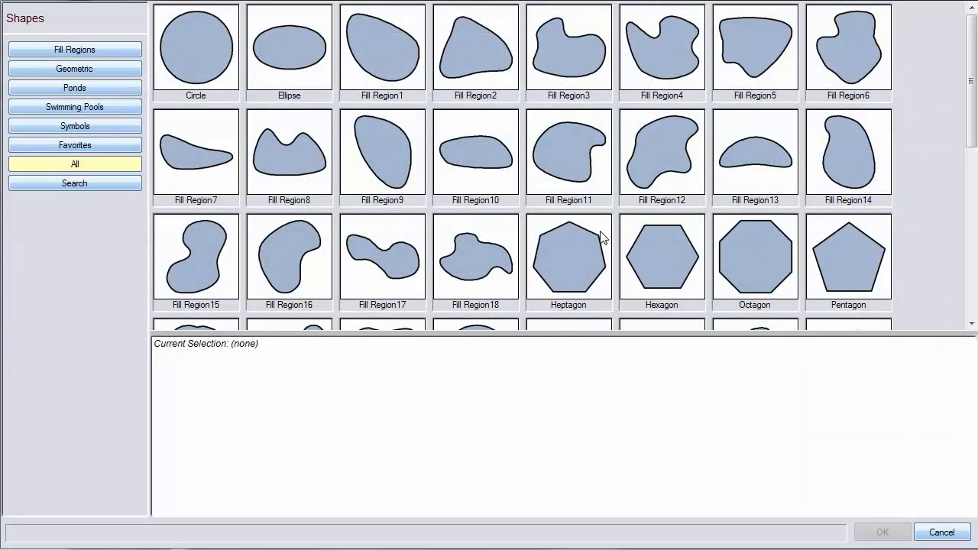
{"action": "left_click", "coordinate": [196, 47]}
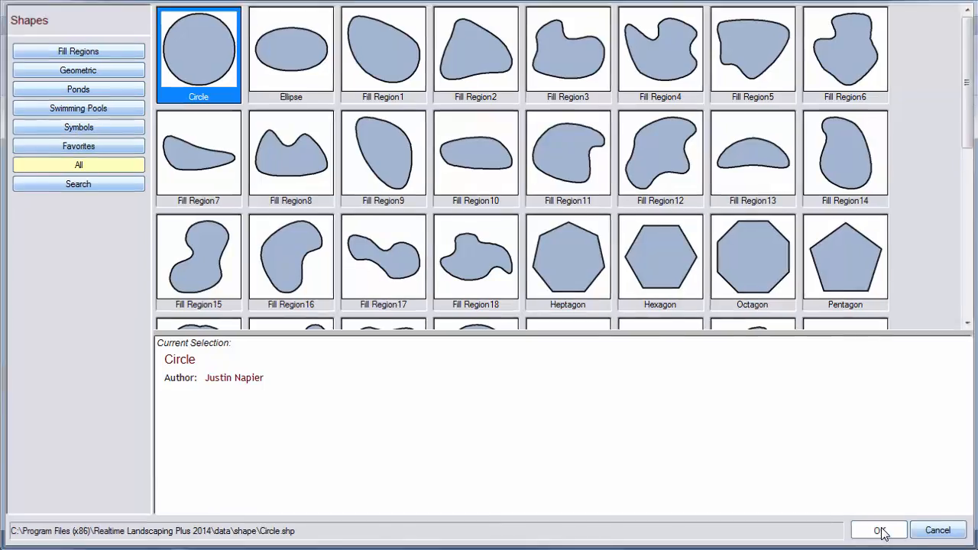
{"action": "left_click", "coordinate": [877, 530]}
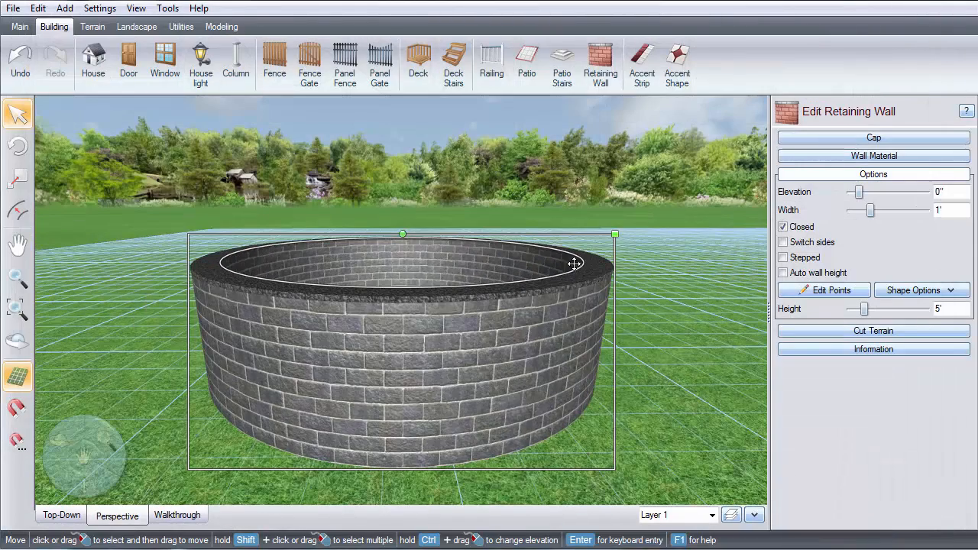